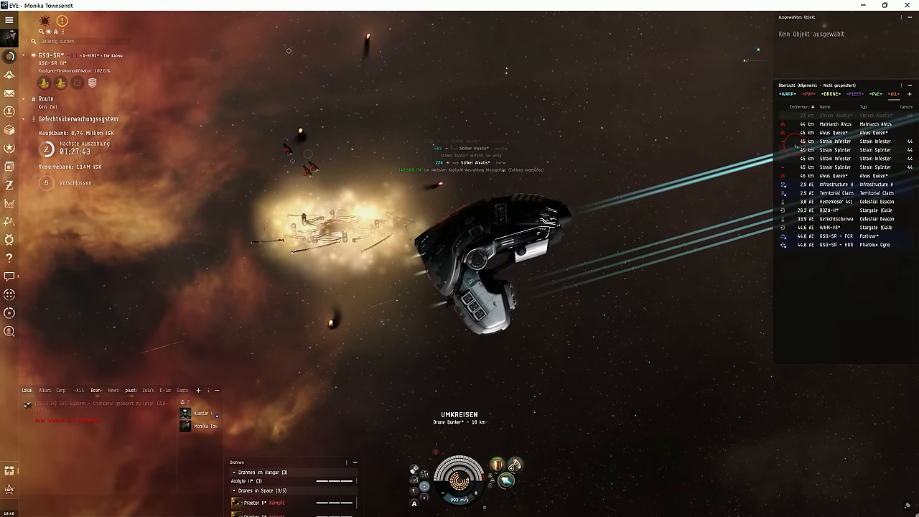
Dock and view the accepted Pandemic Horde Inc. application under Rekrutierung > Meine Bewerbungen.
{"action": "left_click", "coordinate": [833, 149]}
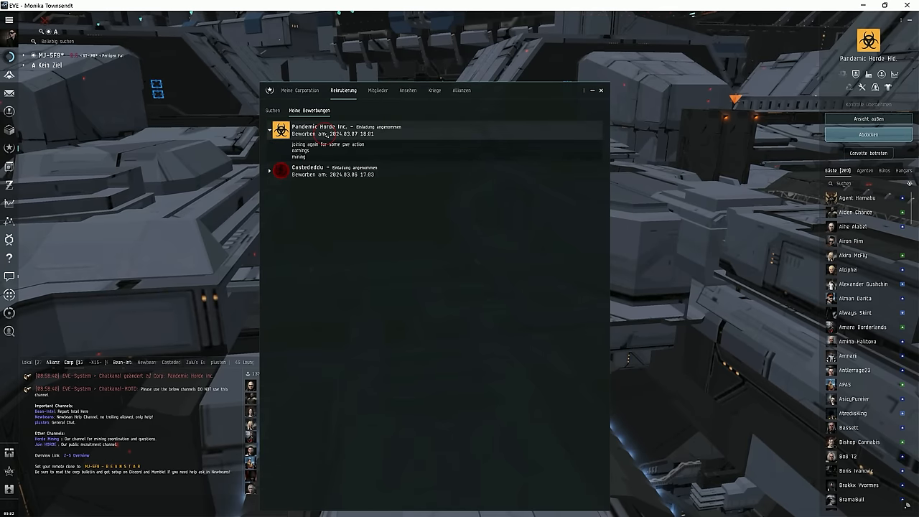
{"action": "left_click", "coordinate": [270, 129]}
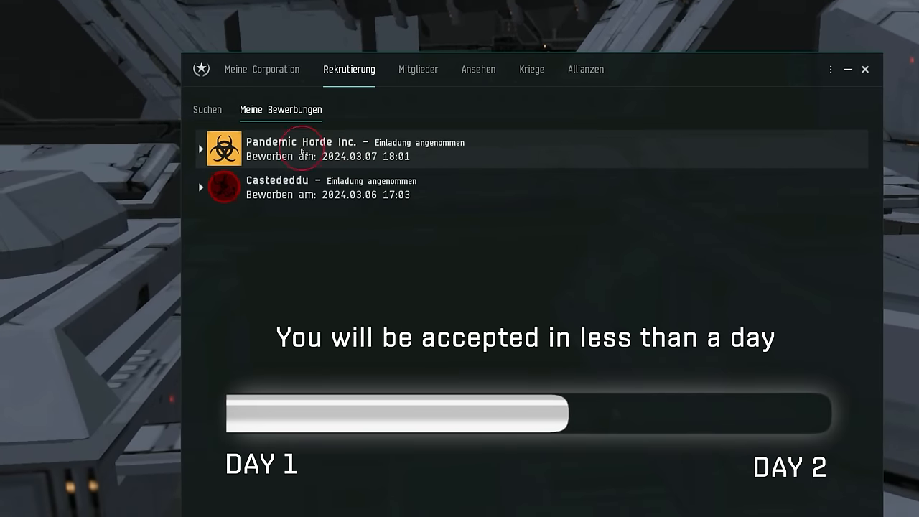
{"action": "left_click", "coordinate": [201, 149]}
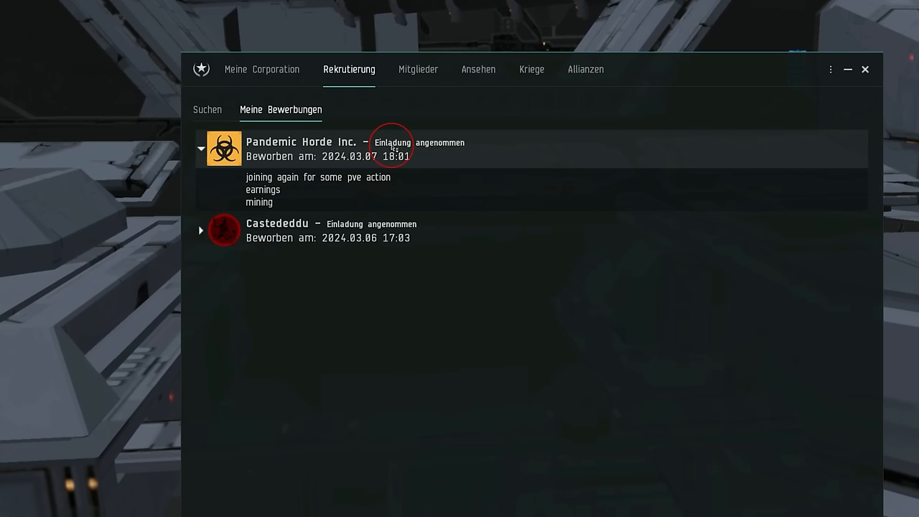
{"action": "left_click", "coordinate": [865, 69]}
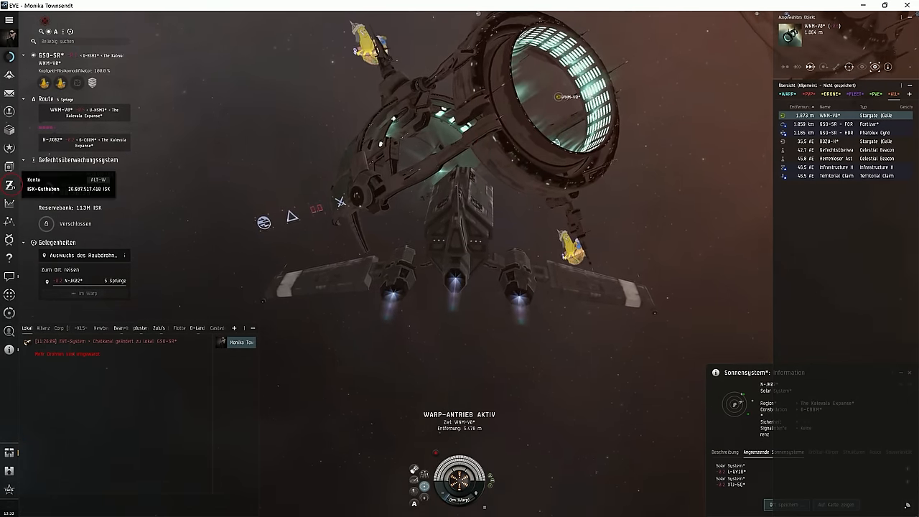
Check the ISK balance in the wallet overview, close it, and jump through the stargate.
{"action": "left_click", "coordinate": [10, 165]}
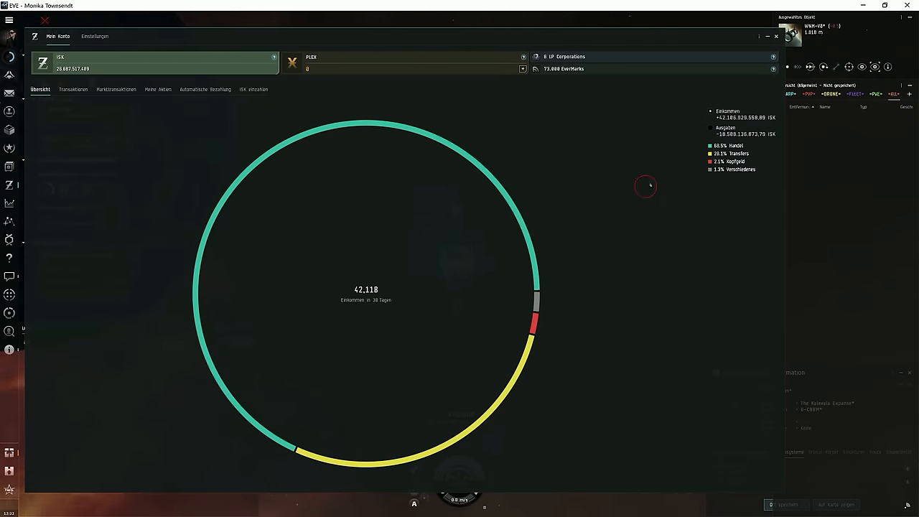
{"action": "left_click", "coordinate": [775, 36]}
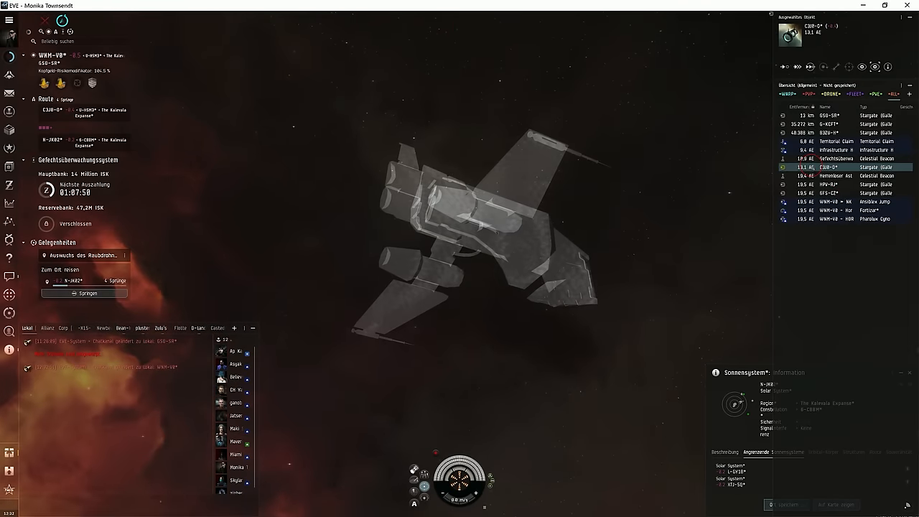
{"action": "right_click", "coordinate": [829, 166]}
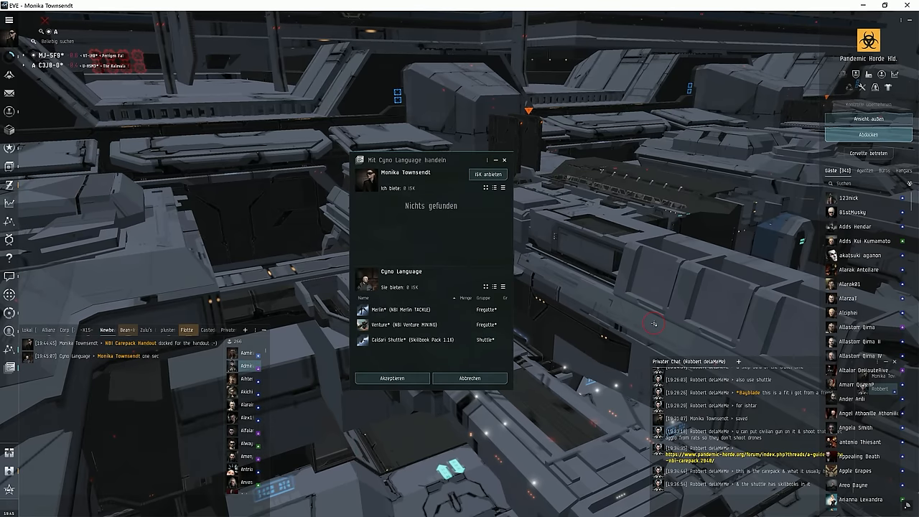
{"action": "mouse_move", "coordinate": [381, 310]}
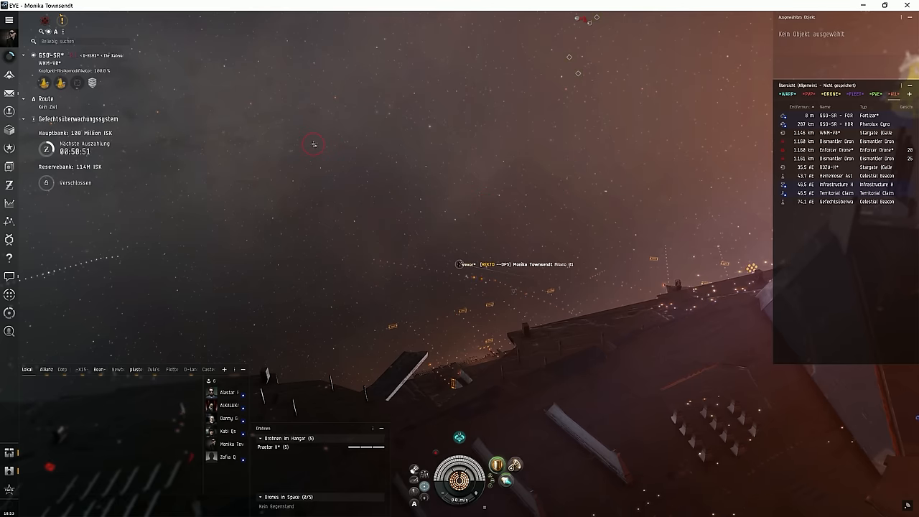
Choose the Drohnen-Herde combat site from the system's locations menu and warp to it.
{"action": "right_click", "coordinate": [313, 145]}
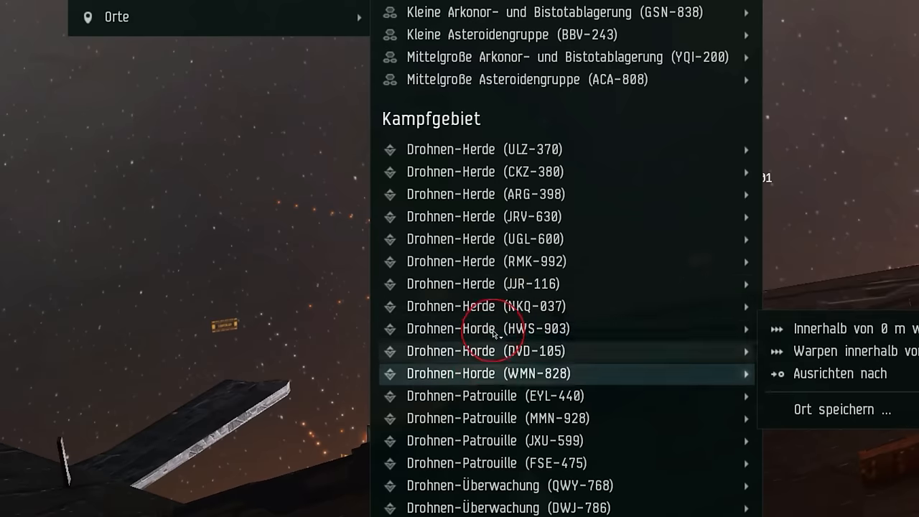
{"action": "mouse_move", "coordinate": [494, 328]}
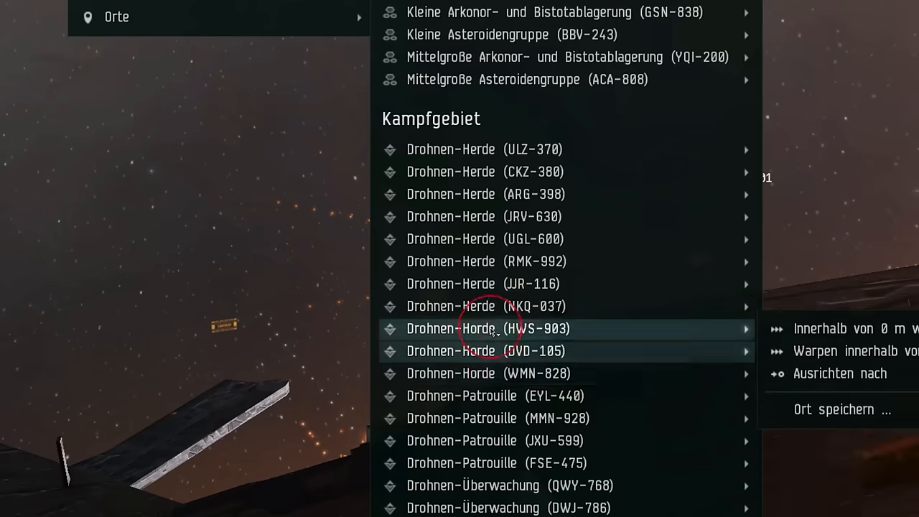
{"action": "mouse_move", "coordinate": [496, 373]}
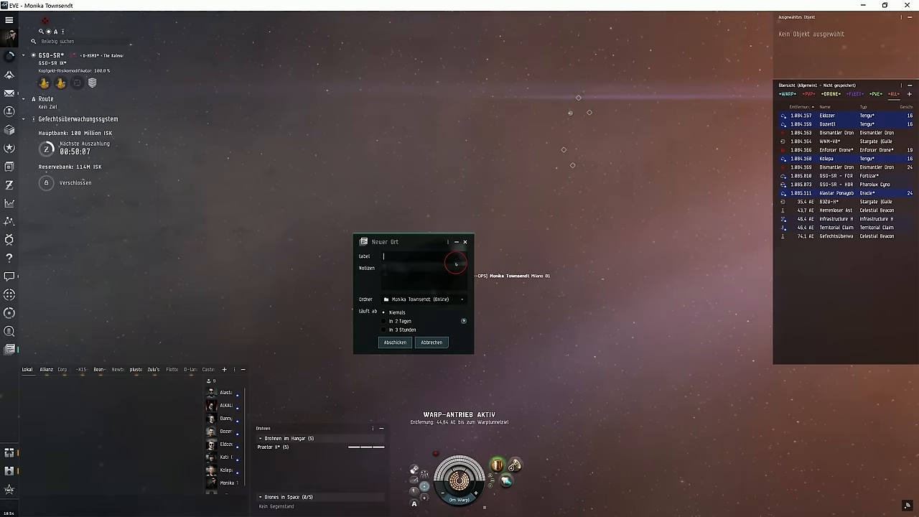
{"action": "type", "text": "save"}
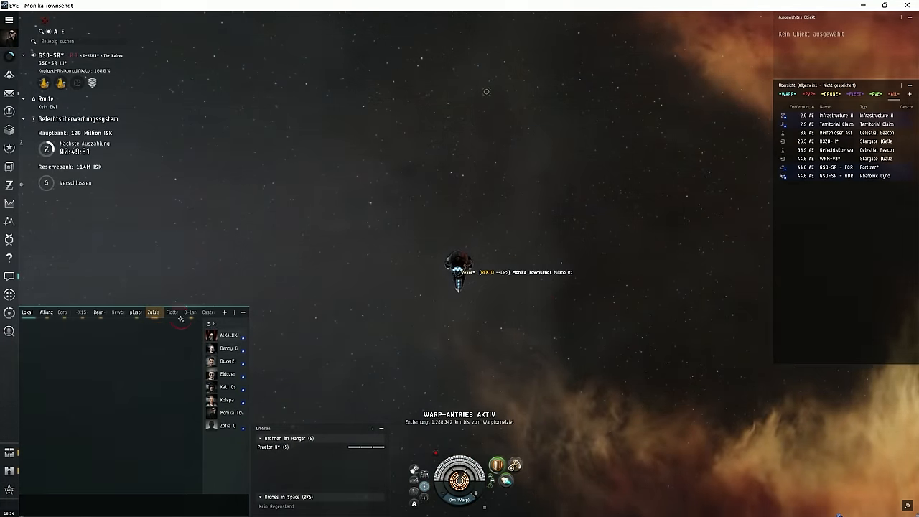
Orbit the Drone Bunker at 21 km while Praetor II drones attack the Beobachtungsturm towers.
{"action": "left_click", "coordinate": [189, 311]}
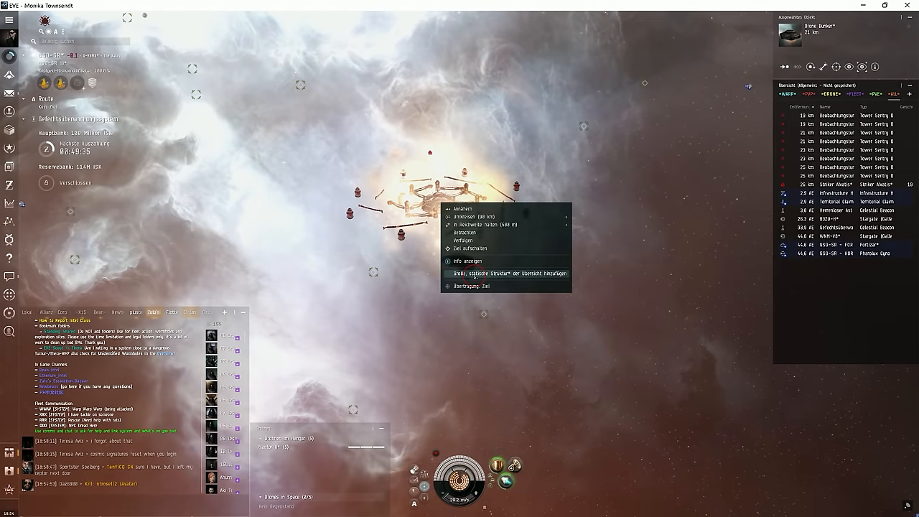
{"action": "left_click", "coordinate": [471, 216]}
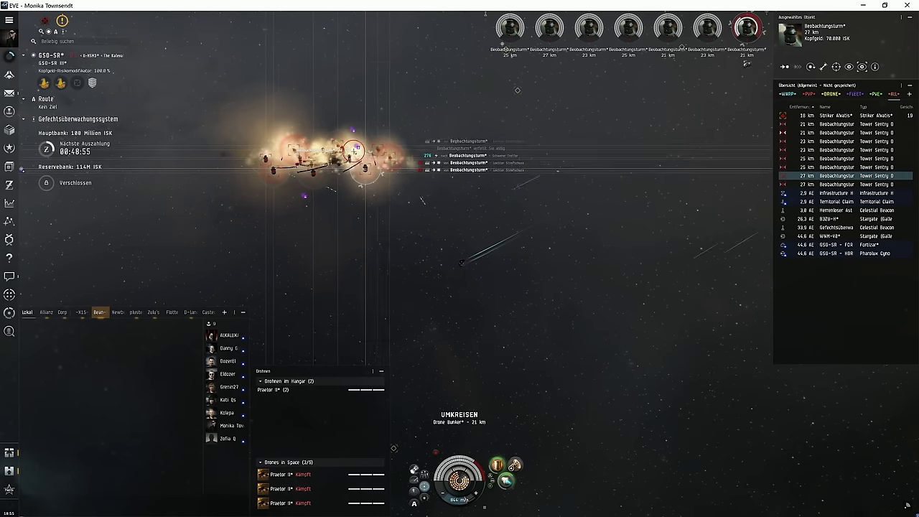
{"action": "left_click", "coordinate": [153, 312]}
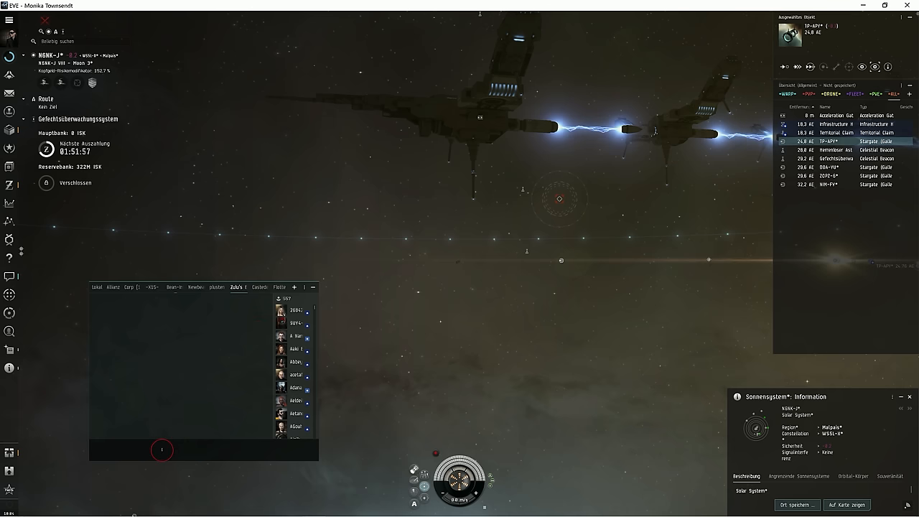
Post 'wts drone 10/10' with the Malpais link and '130mil' in Zulu's chat.
{"action": "type", "text": "wts"}
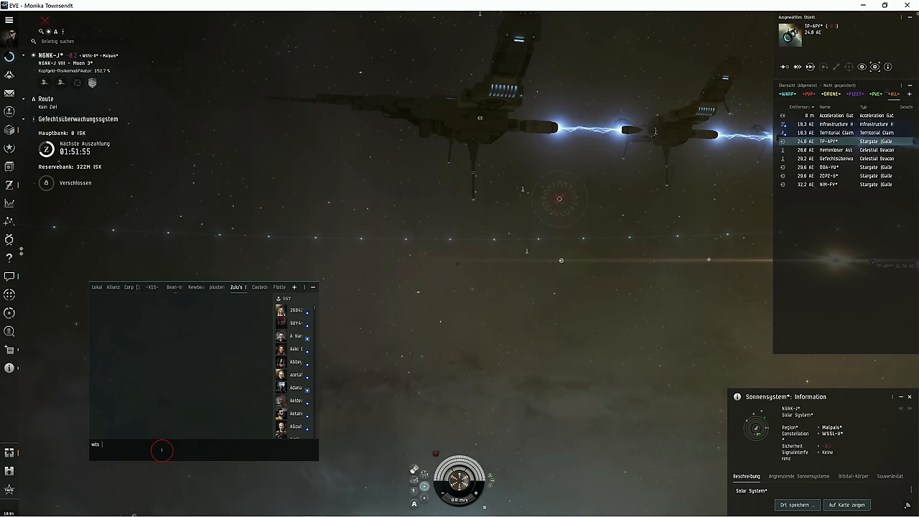
{"action": "type", "text": "drone 1"}
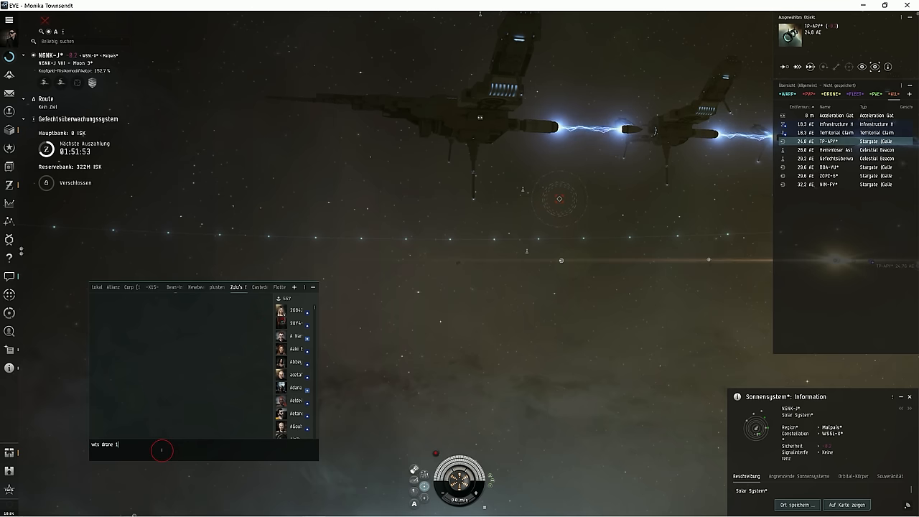
{"action": "type", "text": "0/10  Malpais* 130"}
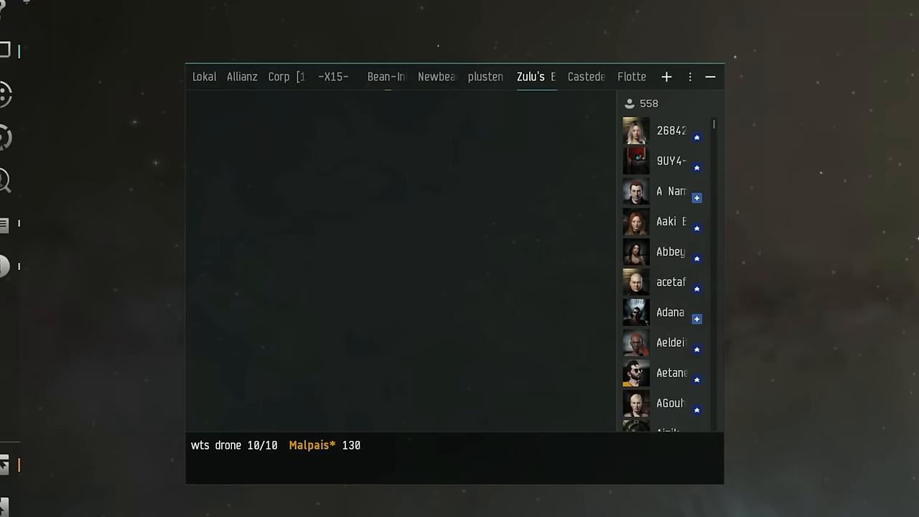
{"action": "type", "text": "mil"}
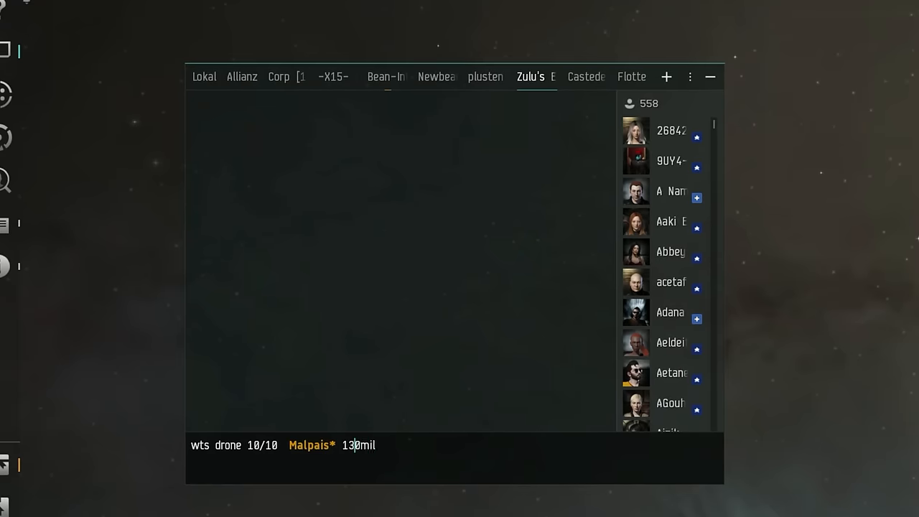
{"action": "type", "text": "+"}
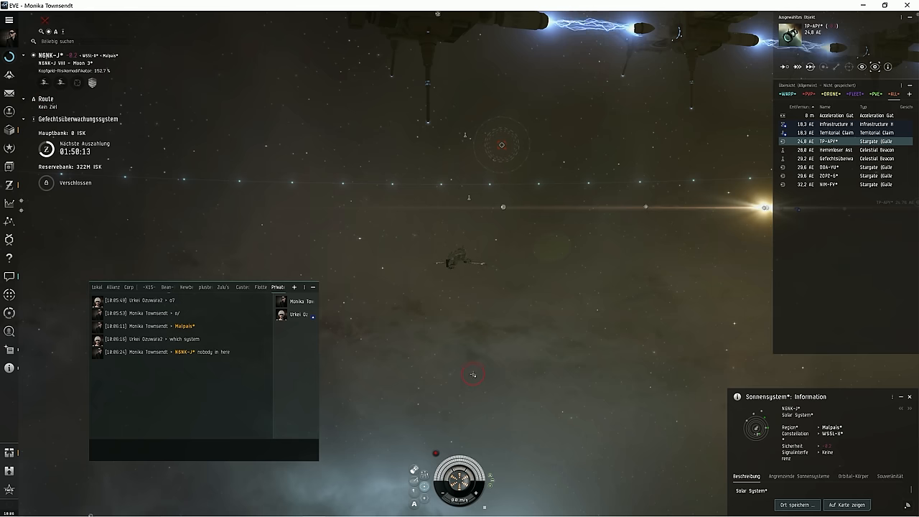
{"action": "left_click", "coordinate": [97, 286]}
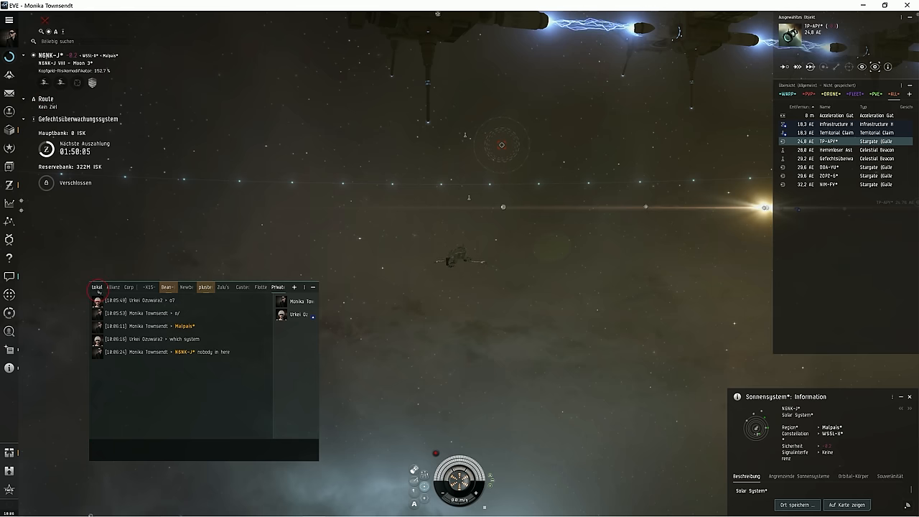